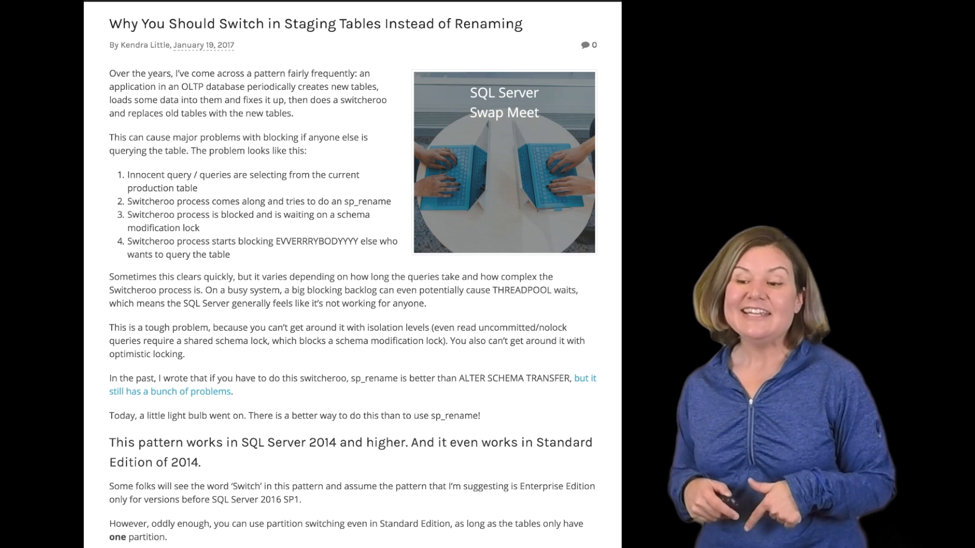
{"action": "scroll", "scroll_direction": "down", "scroll_amount": 3}
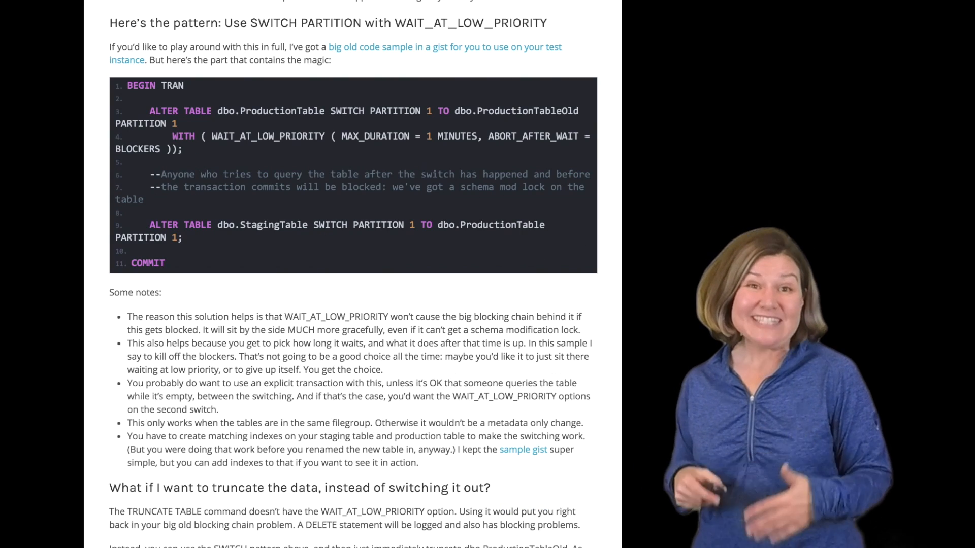